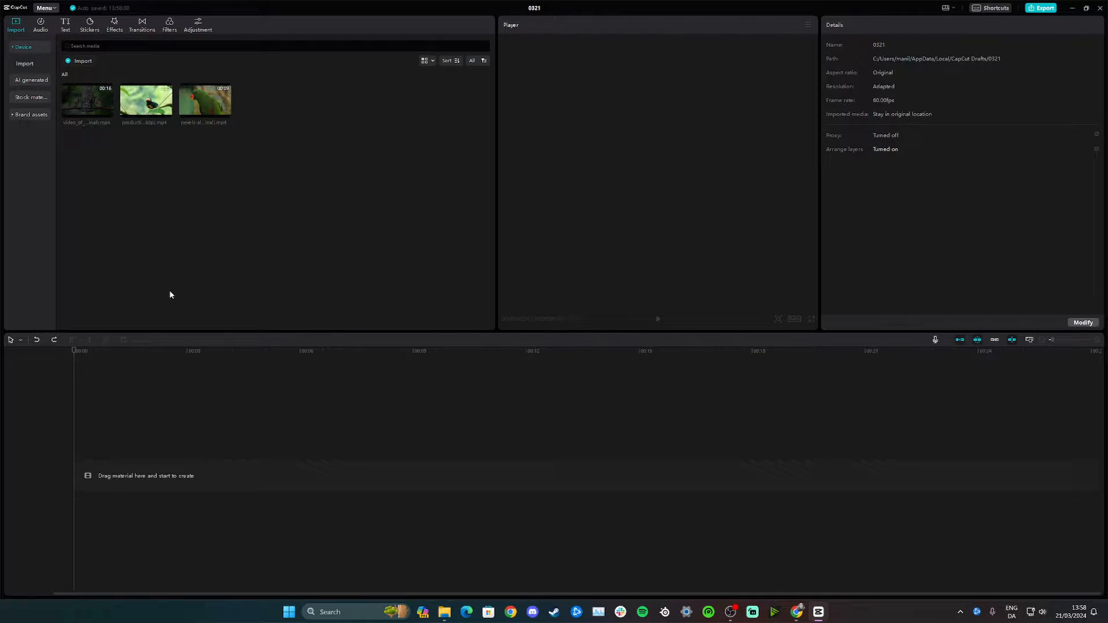
{"action": "mouse_move", "coordinate": [162, 259]}
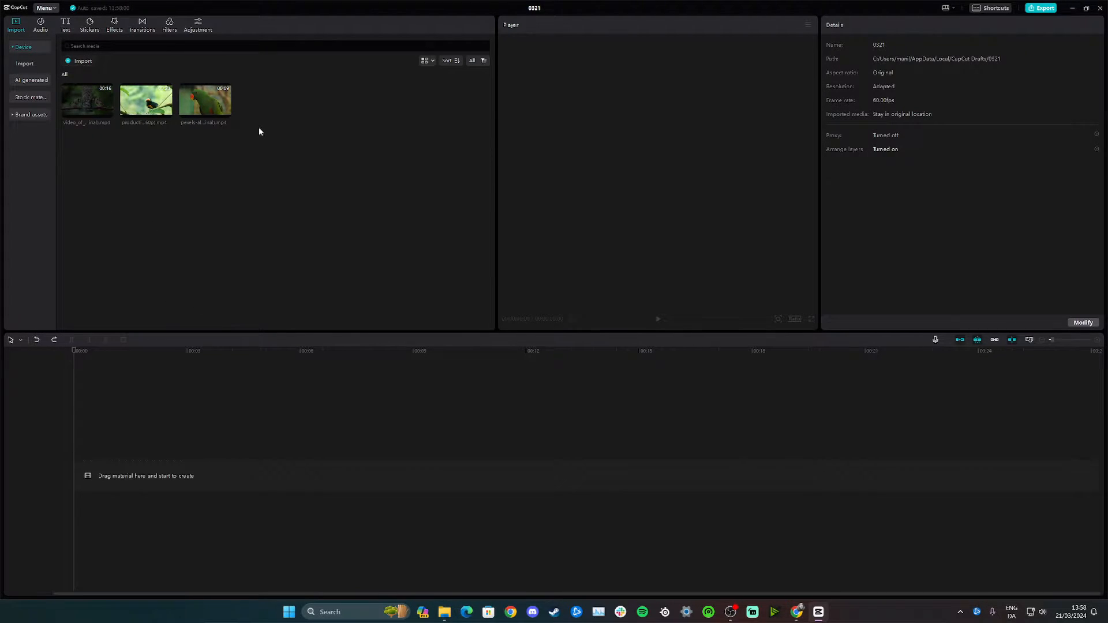
Drag the parrot clip onto the timeline and split it into two pieces near its start
{"action": "left_click_drag", "start_coordinate": [205, 100], "coordinate": [241, 475]}
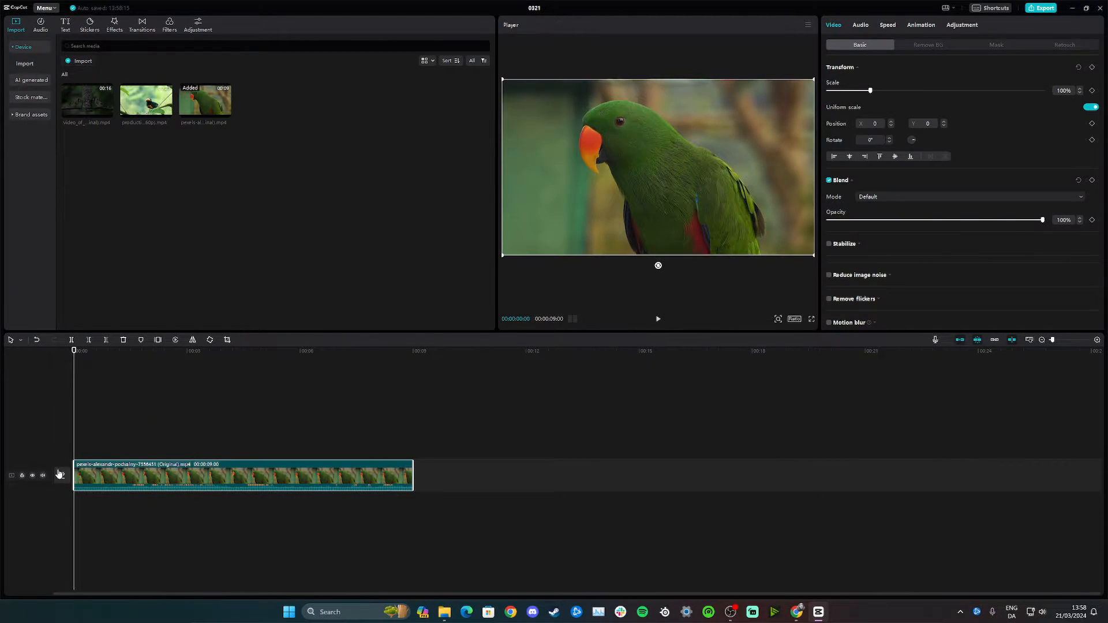
{"action": "left_click", "coordinate": [43, 476]}
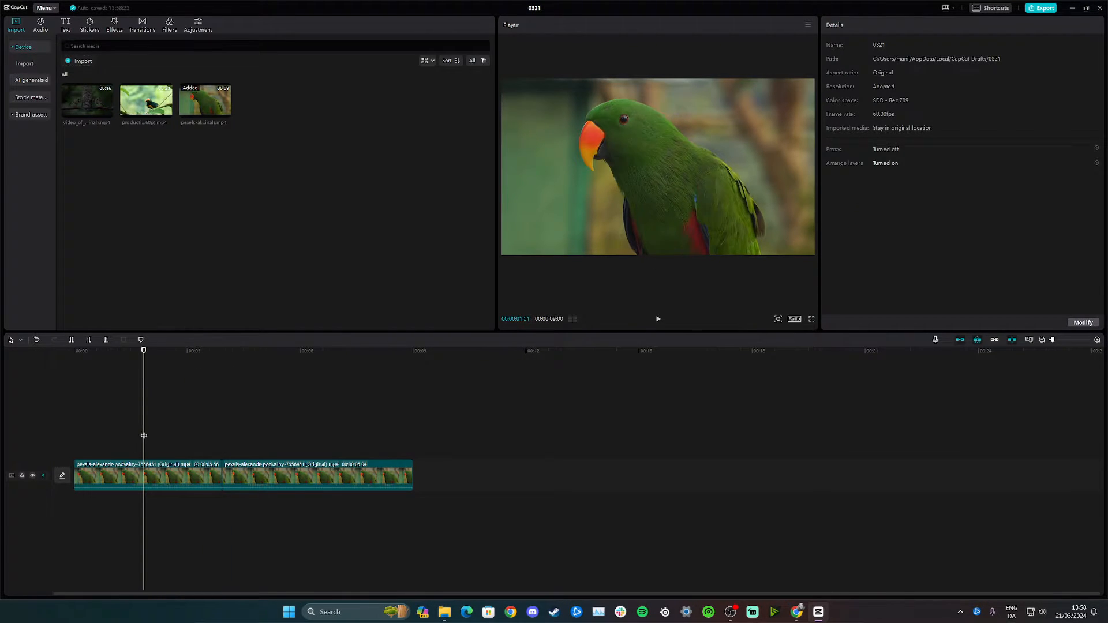
{"action": "left_click", "coordinate": [209, 351]}
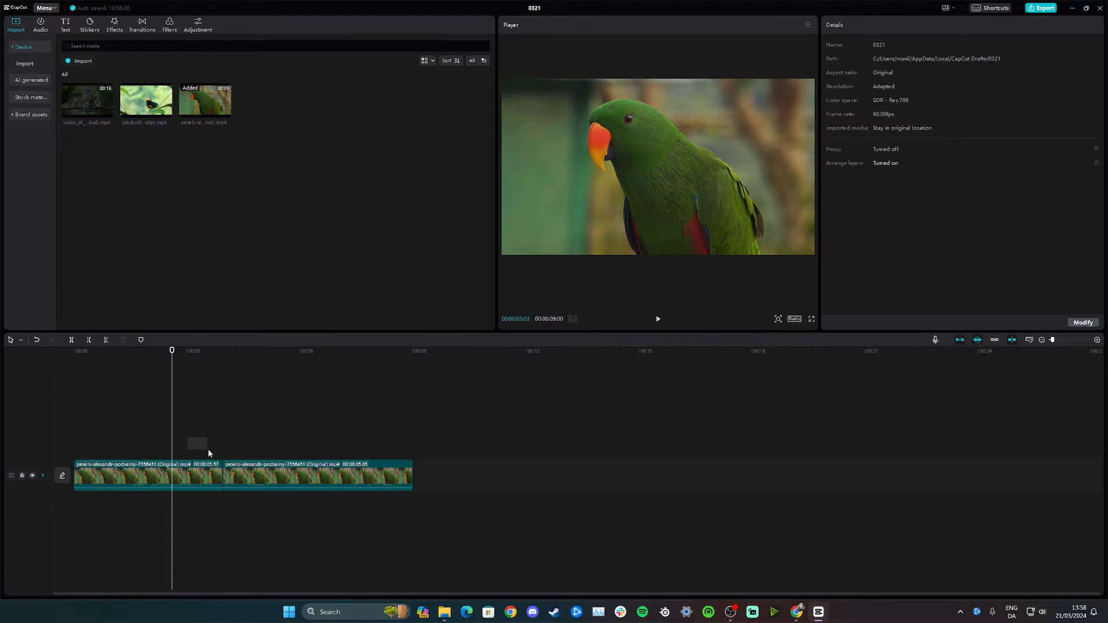
Select both parrot pieces and combine them via Create compound clip
{"action": "left_click", "coordinate": [319, 477]}
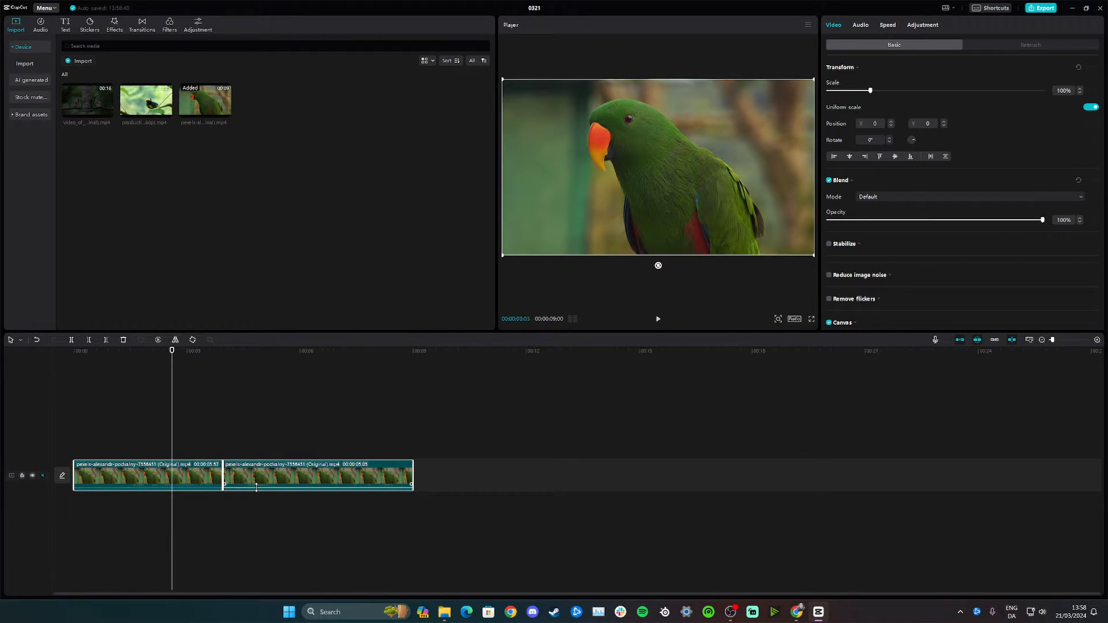
{"action": "right_click", "coordinate": [319, 474]}
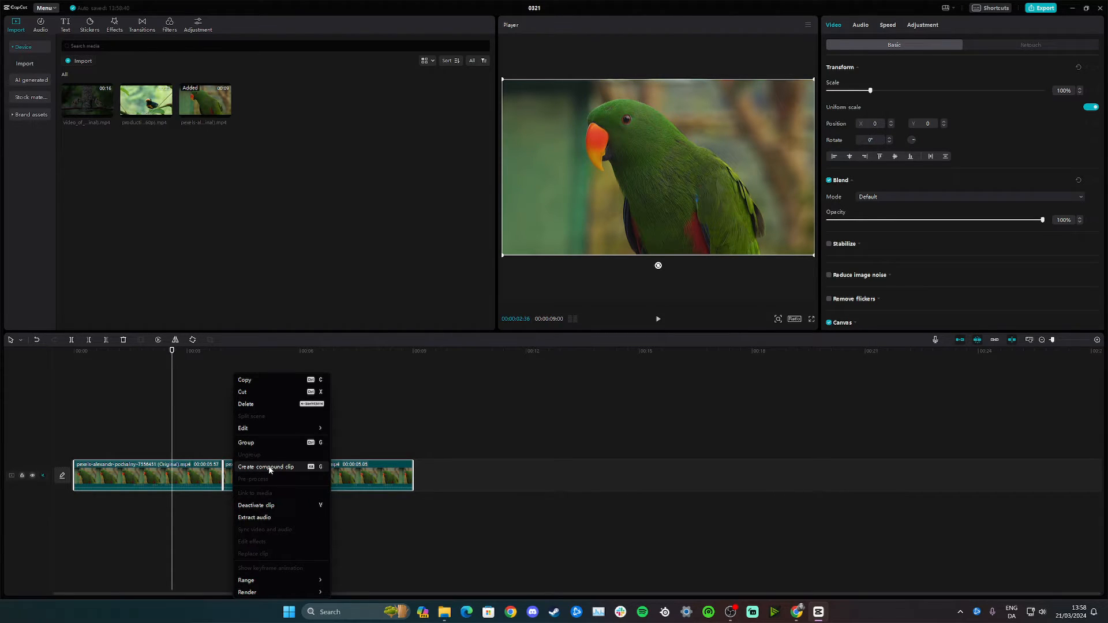
{"action": "left_click", "coordinate": [265, 468]}
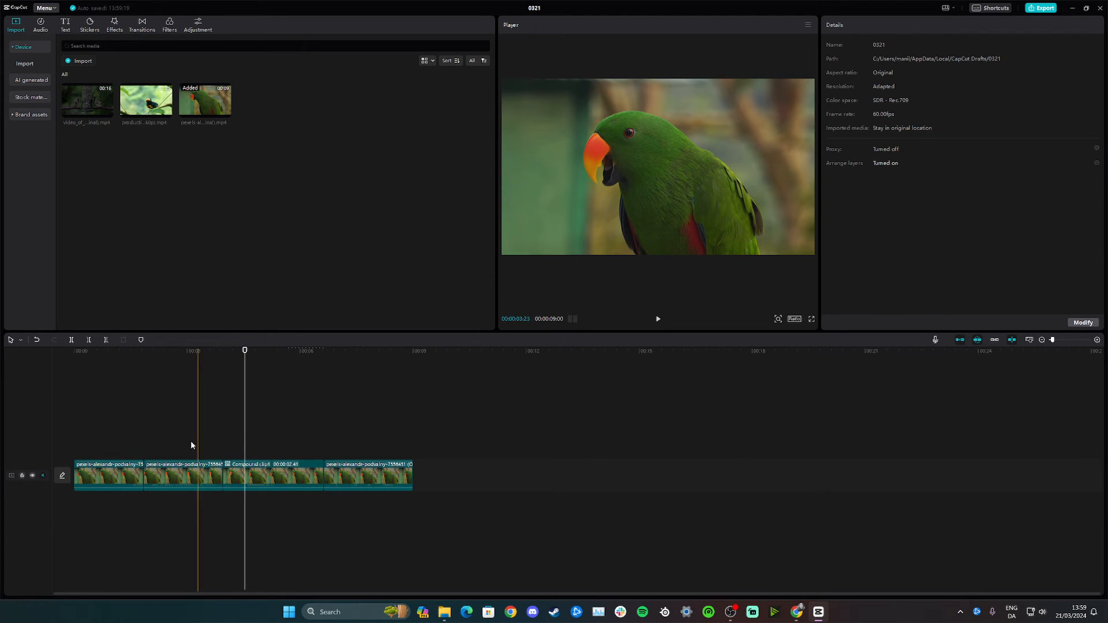
Select every parrot piece and merge them into one nine-second compound clip
{"action": "left_click", "coordinate": [273, 474]}
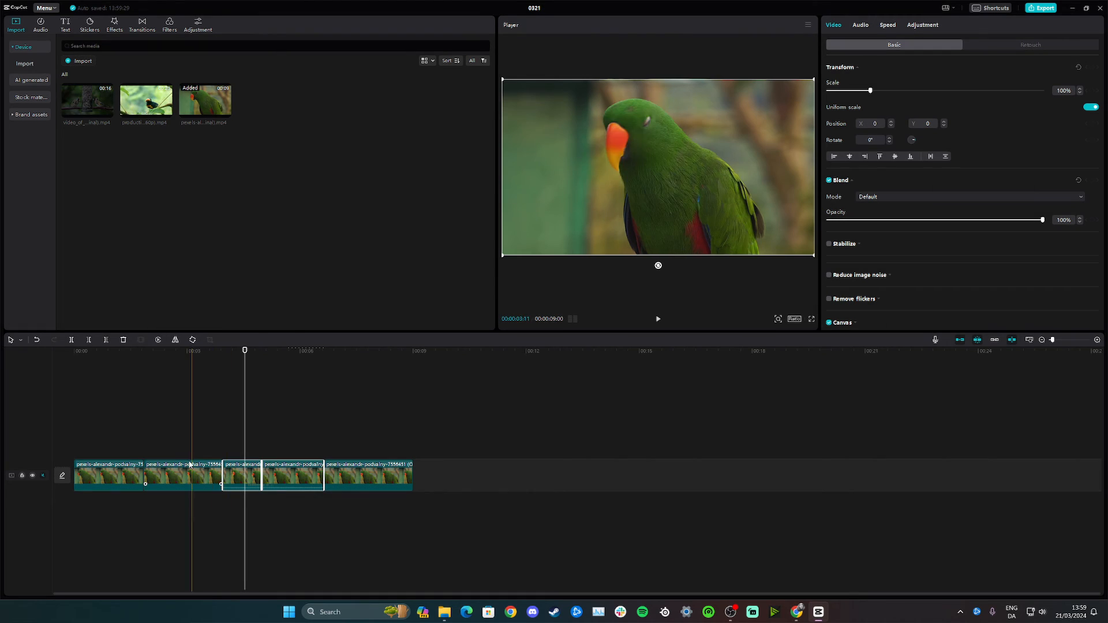
{"action": "right_click", "coordinate": [191, 475]}
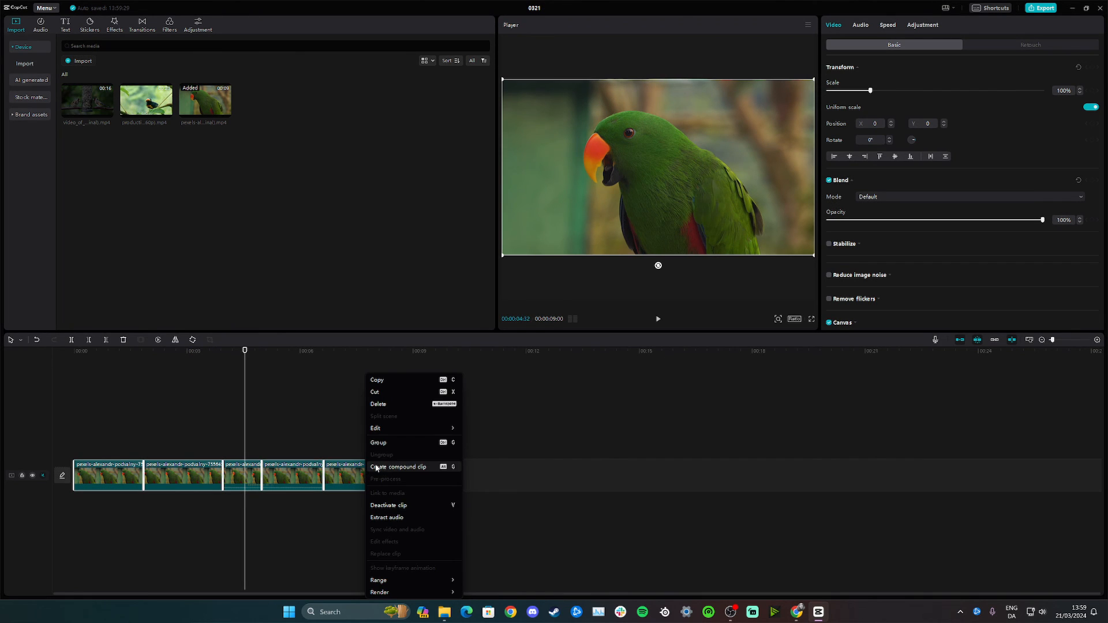
{"action": "left_click", "coordinate": [398, 467]}
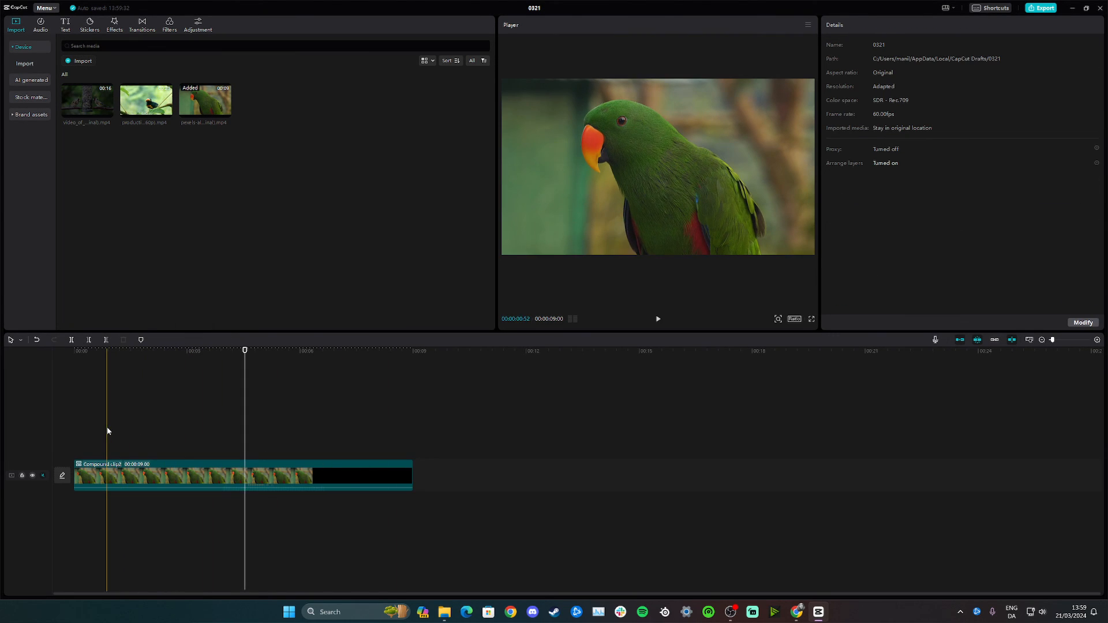